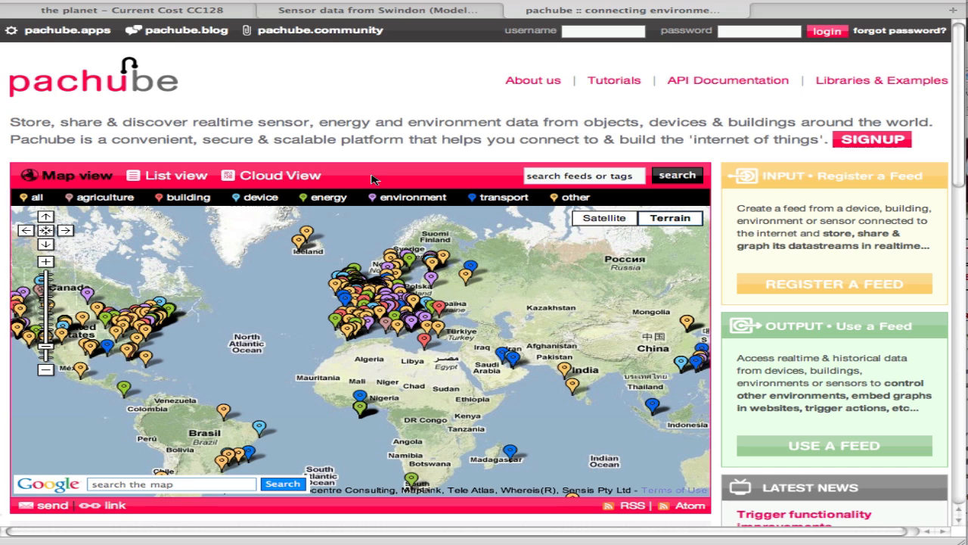
{"action": "mouse_move", "coordinate": [259, 298]}
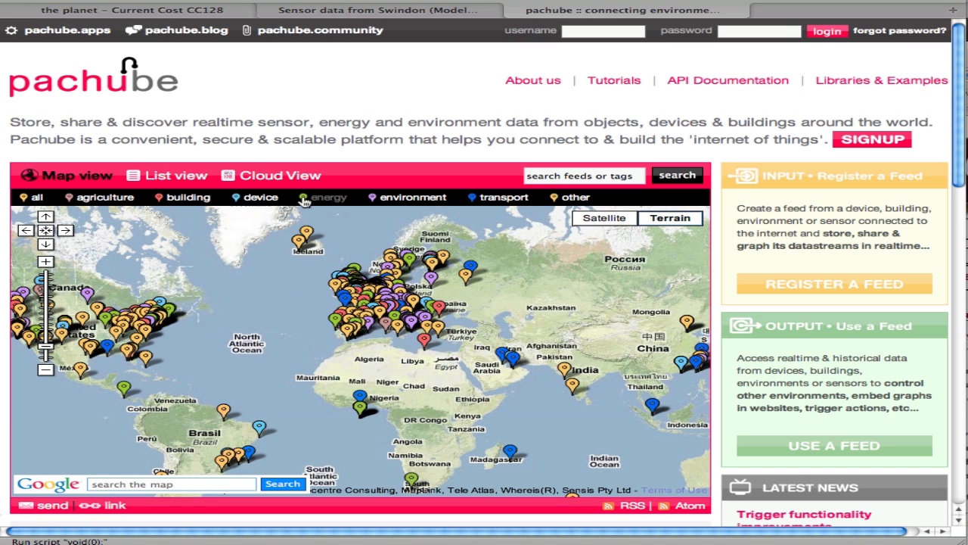
Step: Filter the Pachube world map to the energy category so only energy feeds show
{"action": "left_click", "coordinate": [329, 196]}
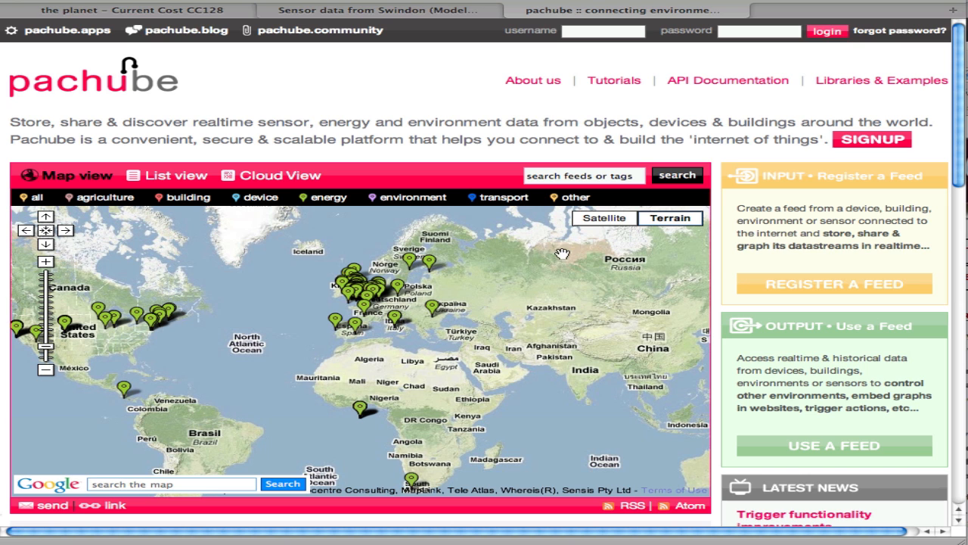
{"action": "mouse_move", "coordinate": [244, 280]}
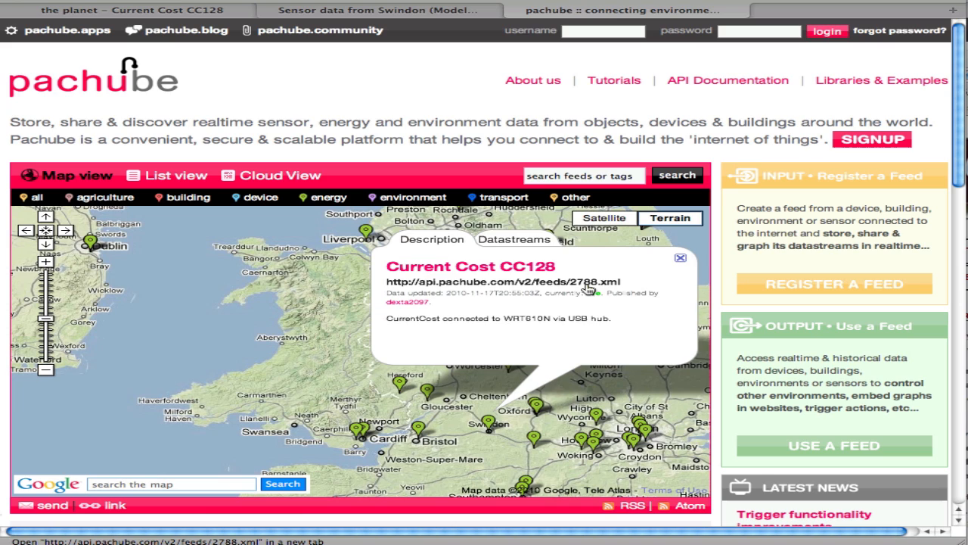
Step: From the Sensor Data tab, create a top-level page named 'Sensor data site 2788'
{"action": "left_click", "coordinate": [378, 10]}
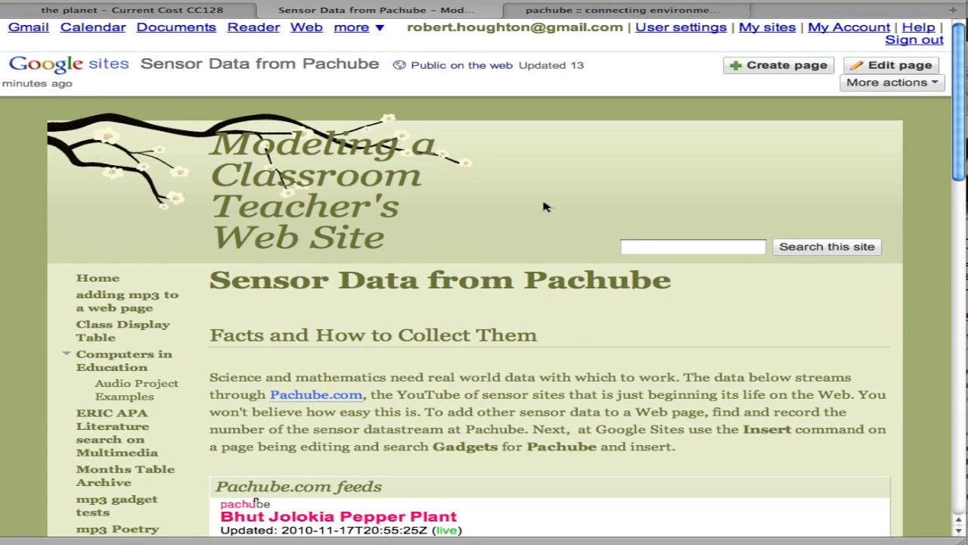
{"action": "mouse_move", "coordinate": [783, 67]}
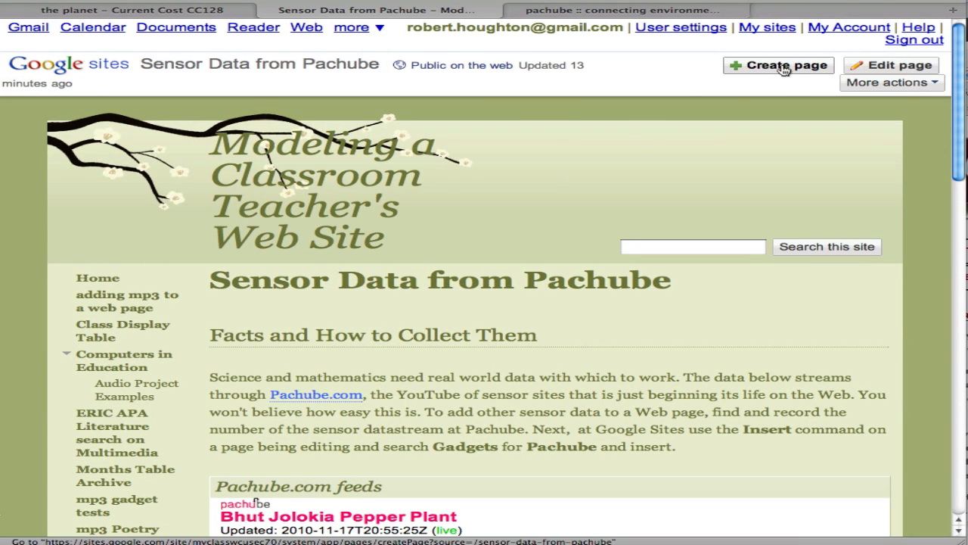
{"action": "left_click", "coordinate": [778, 65]}
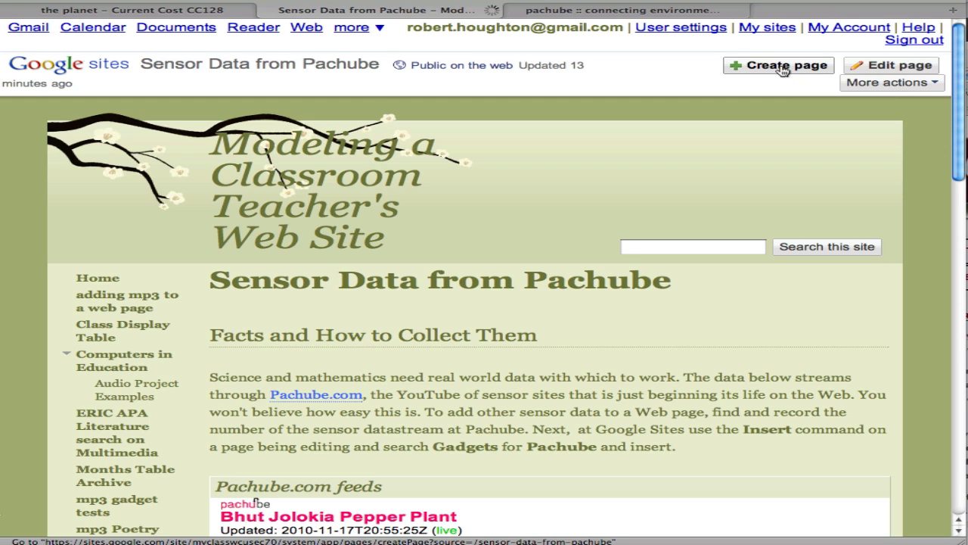
{"action": "left_click", "coordinate": [778, 65]}
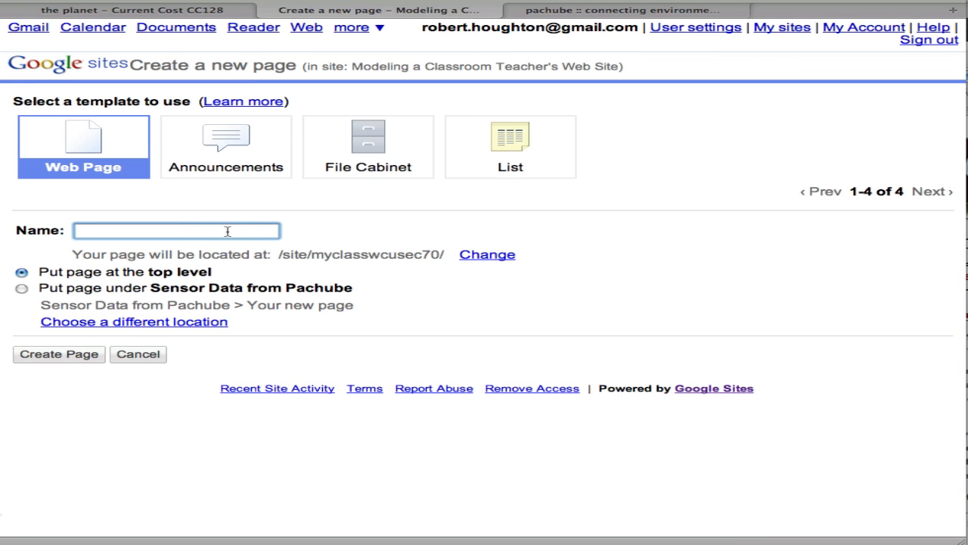
{"action": "type", "text": "Sensor data site 2"}
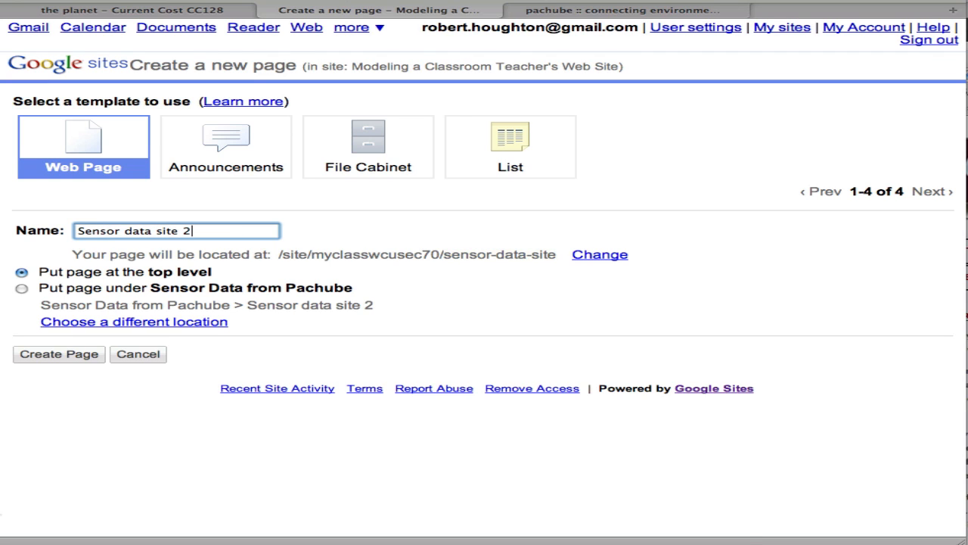
{"action": "type", "text": "788"}
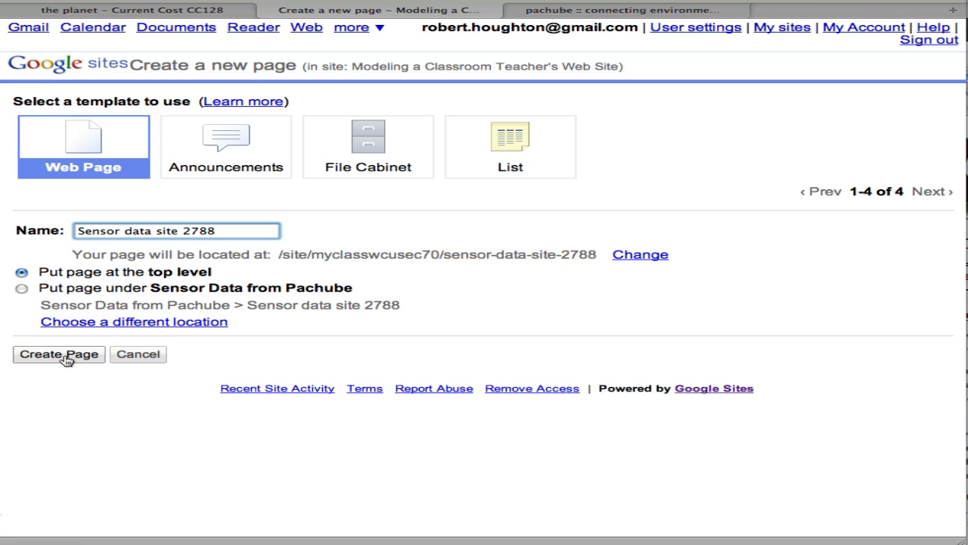
{"action": "left_click", "coordinate": [58, 354]}
{"action": "type", "text": "Add"}
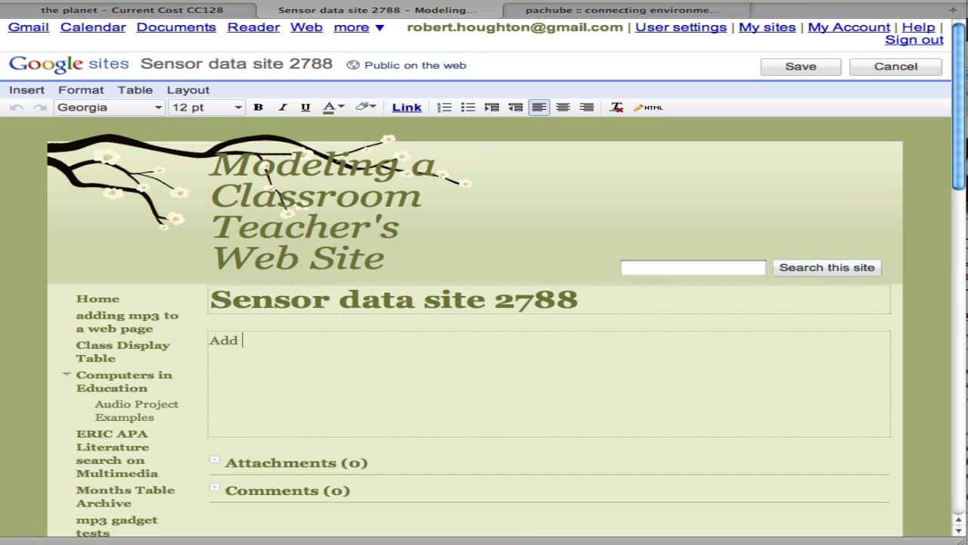
Step: Write the note 'Add more comments later.' in the page body
{"action": "type", "text": "more comments 1"}
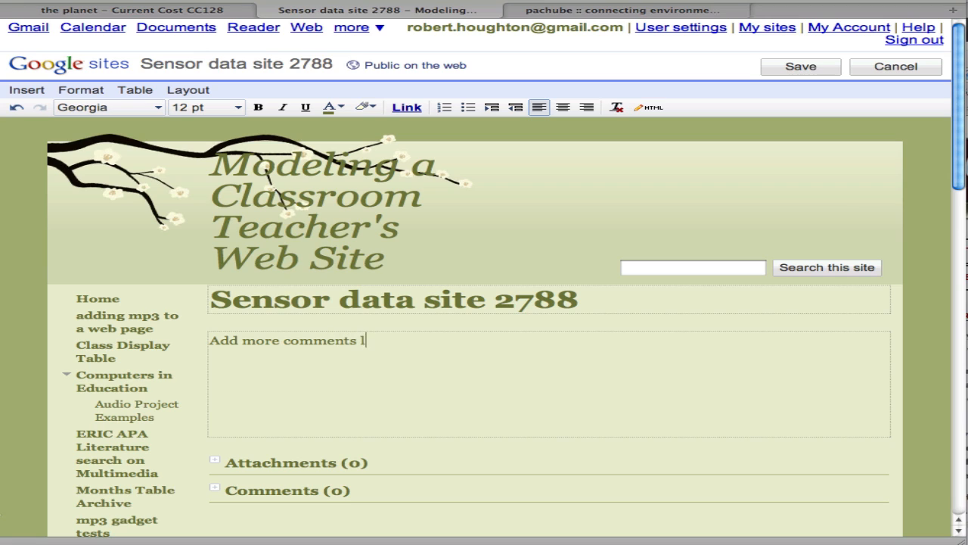
{"action": "type", "text": "later."}
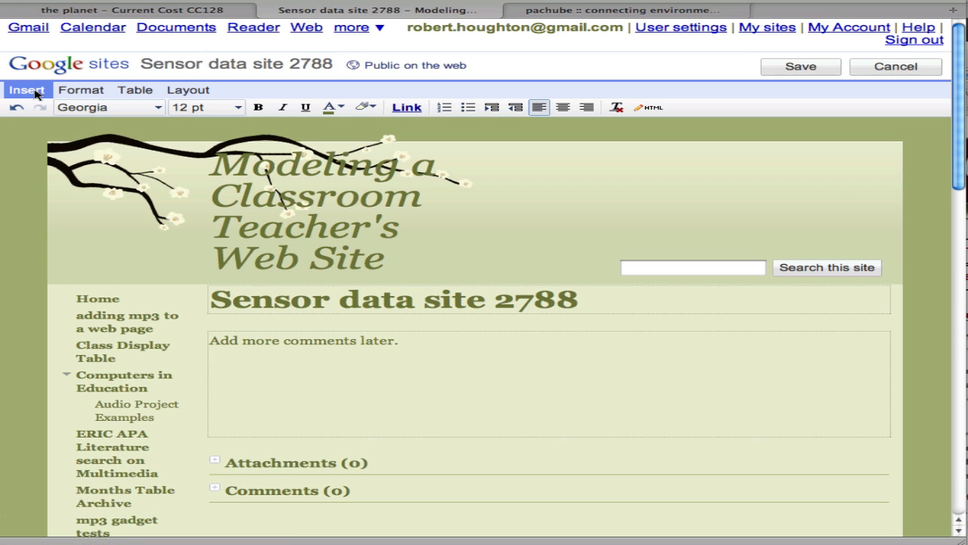
{"action": "left_click", "coordinate": [26, 89]}
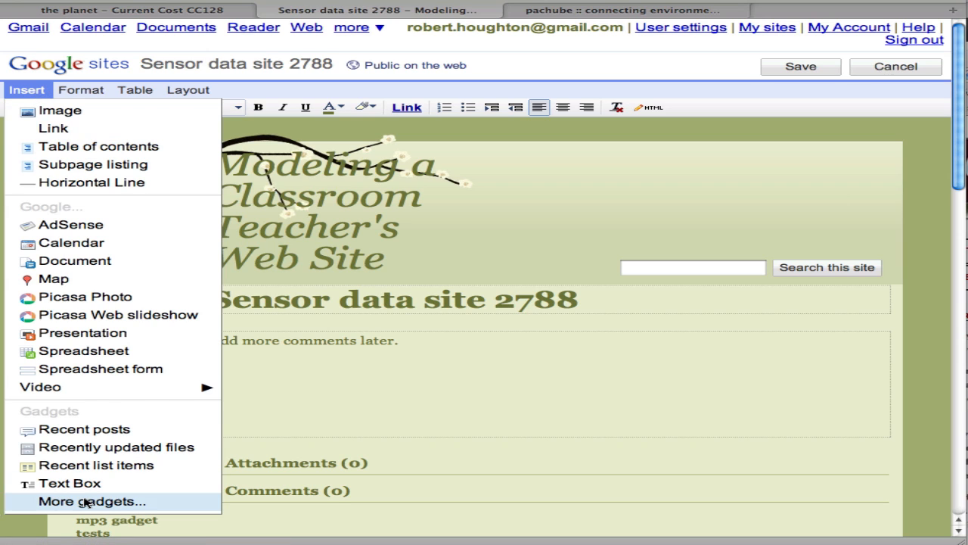
{"action": "left_click", "coordinate": [91, 500]}
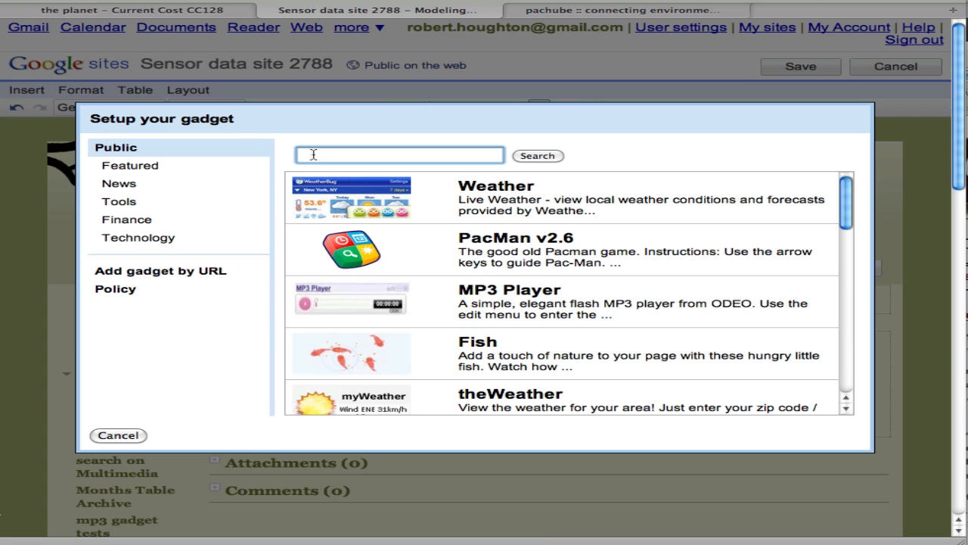
Step: Insert the Pachube.com feeds gadget, found by searching 'pachube', with feed ID 2788
{"action": "type", "text": "pachube"}
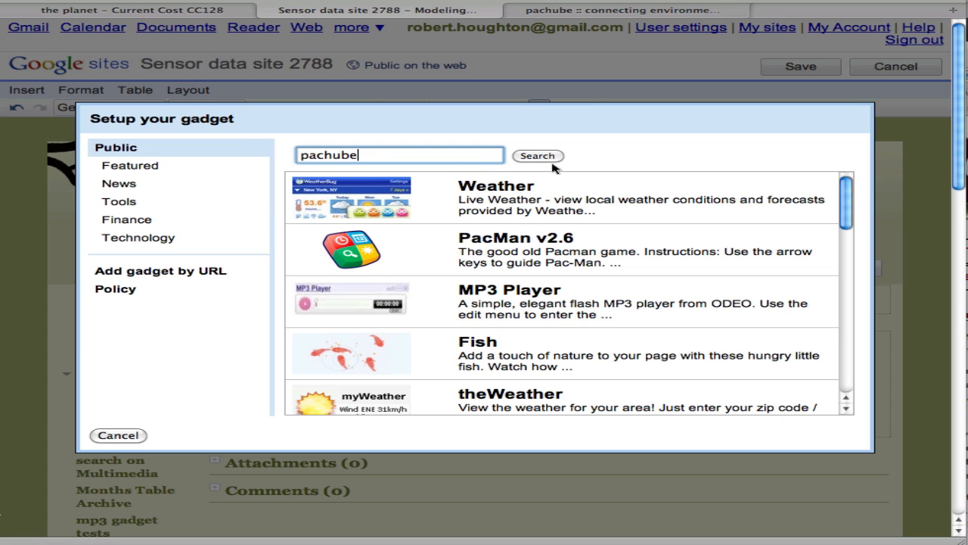
{"action": "left_click", "coordinate": [537, 155]}
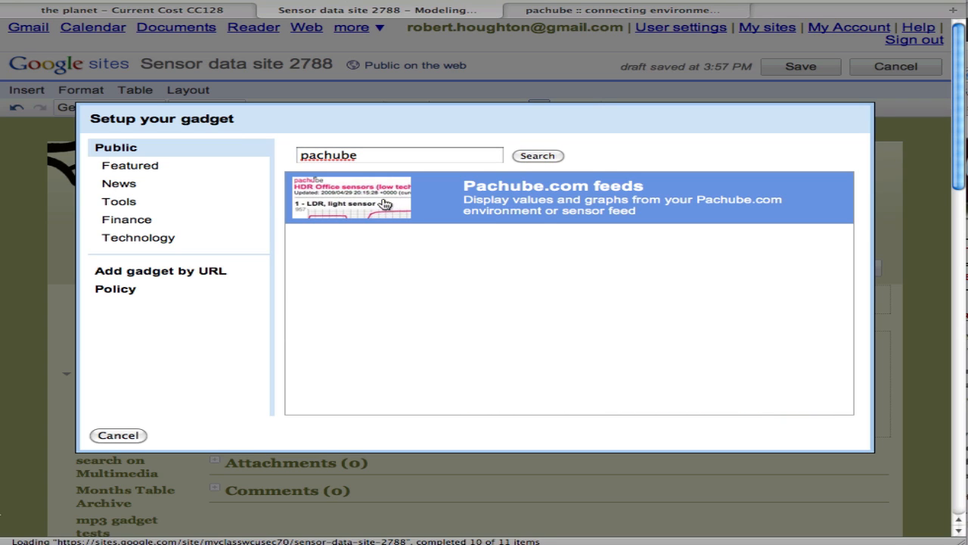
{"action": "left_click", "coordinate": [350, 197]}
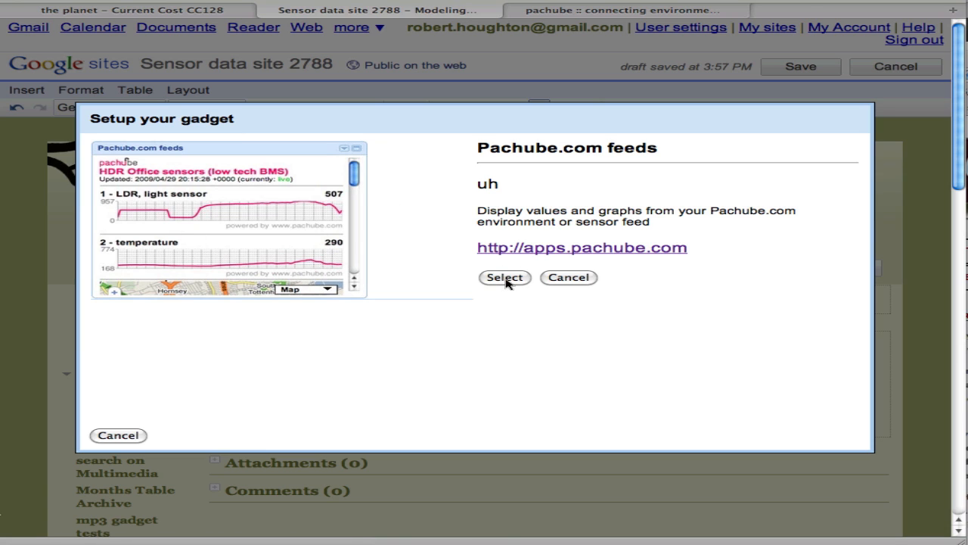
{"action": "left_click", "coordinate": [504, 278]}
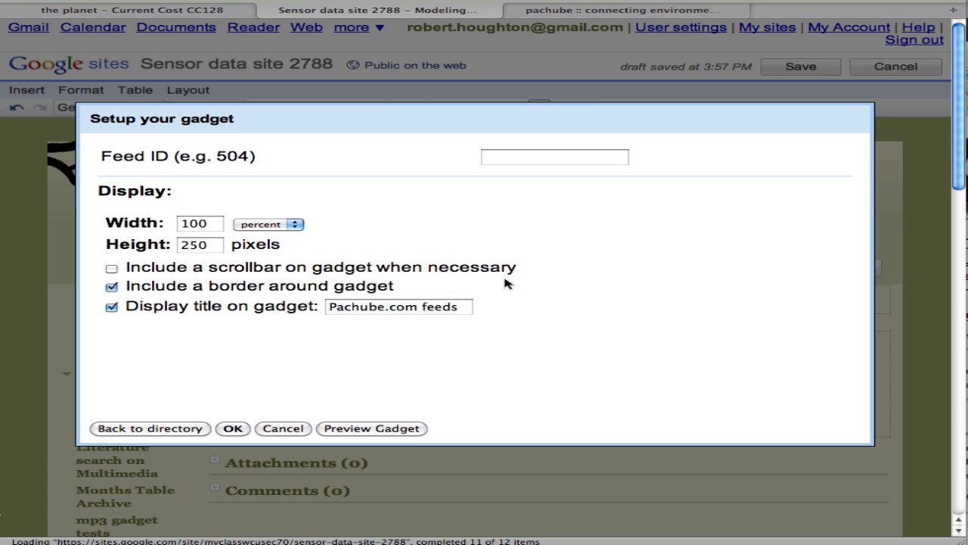
{"action": "type", "text": "2"}
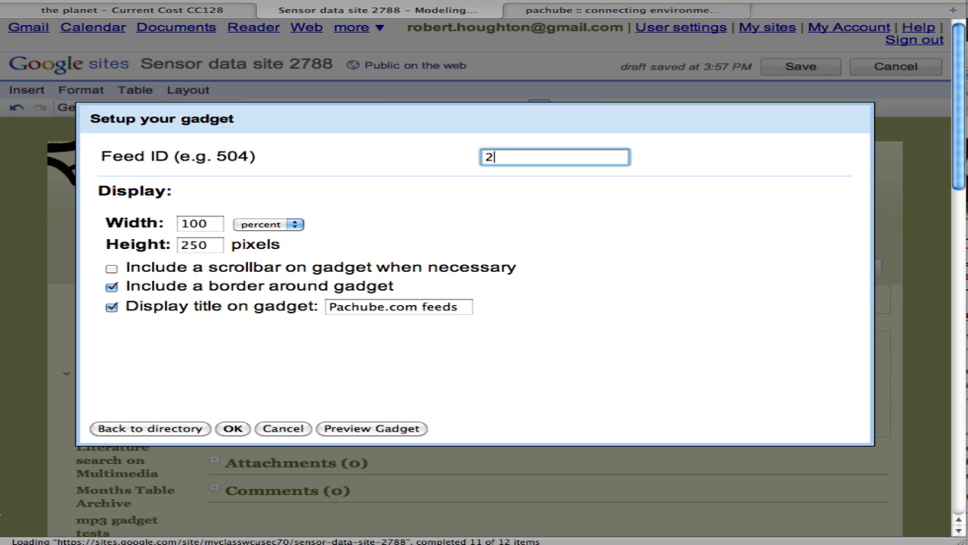
{"action": "type", "text": "788"}
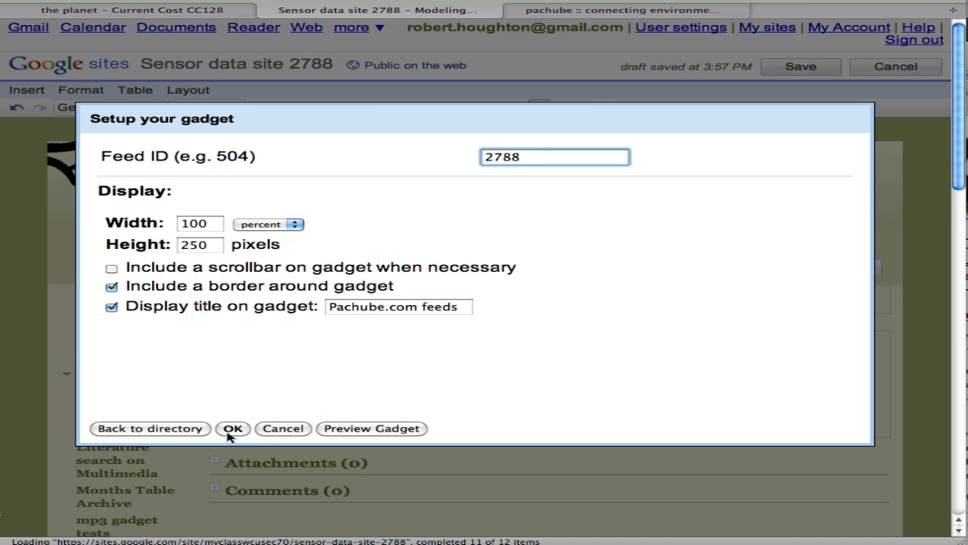
{"action": "left_click", "coordinate": [233, 429]}
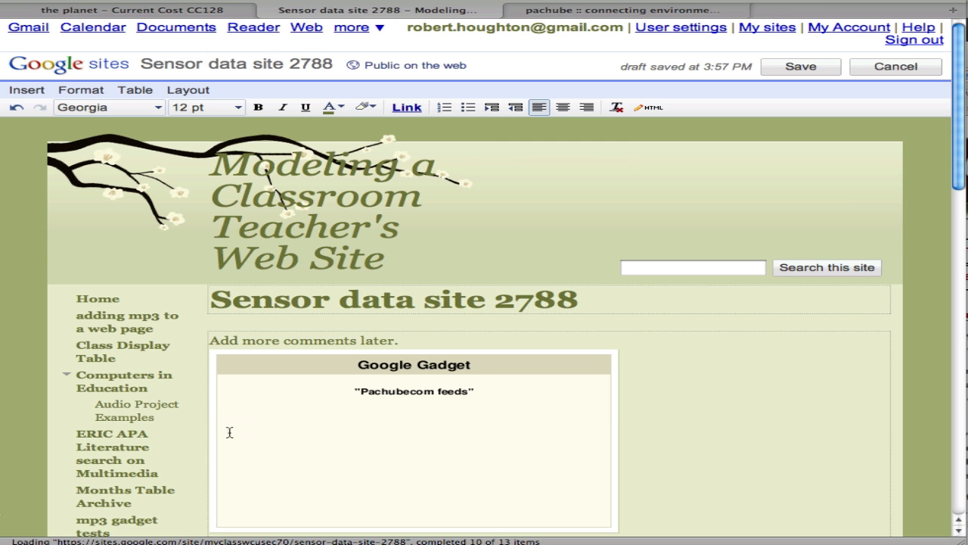
Step: Save the page and view the gadget's live Current Cost CC128 electricity and temperature graphs
{"action": "scroll", "scroll_direction": "down", "scroll_amount": 3}
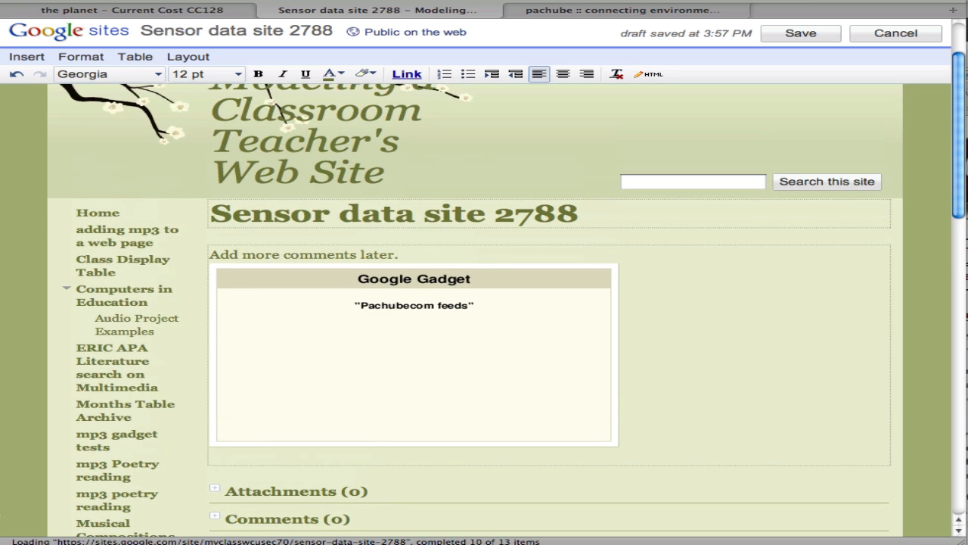
{"action": "left_click", "coordinate": [800, 32]}
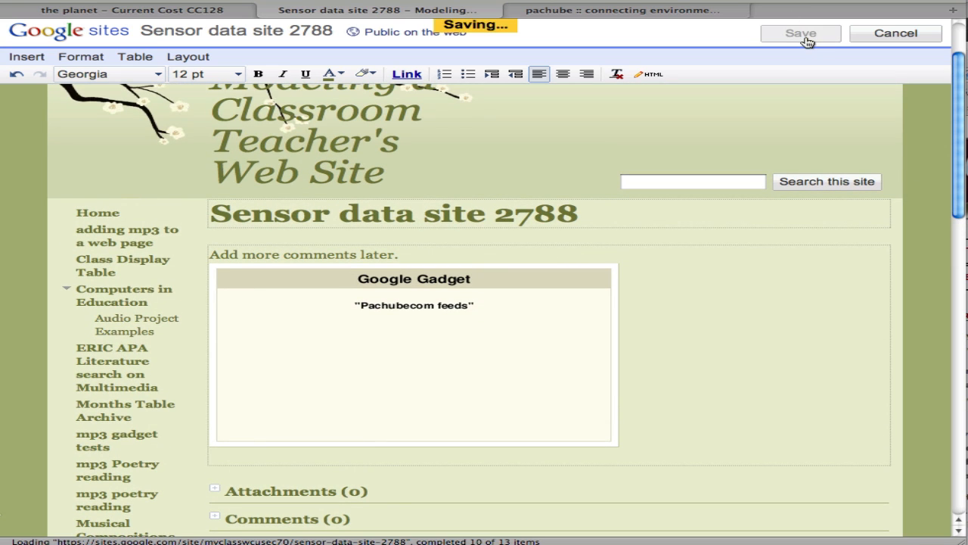
{"action": "left_click", "coordinate": [800, 34]}
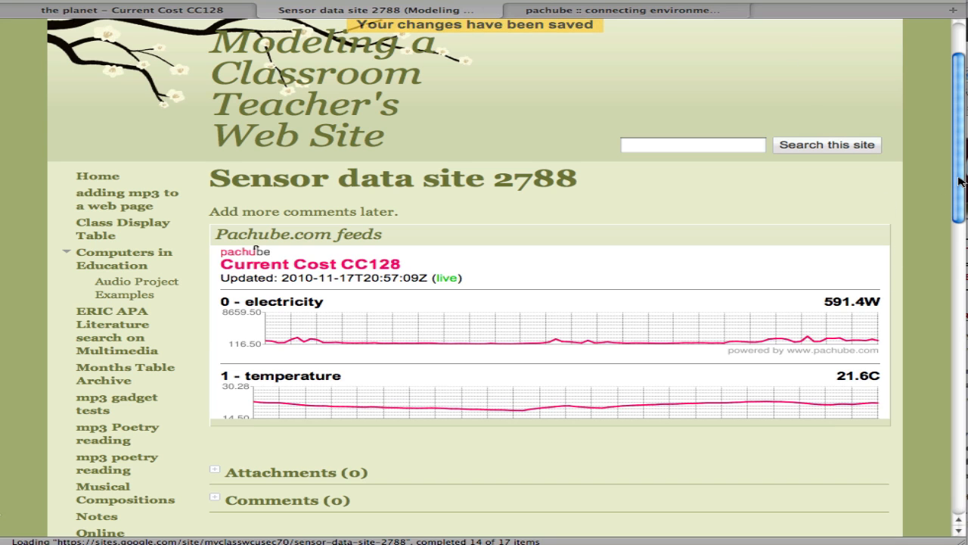
{"action": "scroll", "scroll_direction": "down", "scroll_amount": 3}
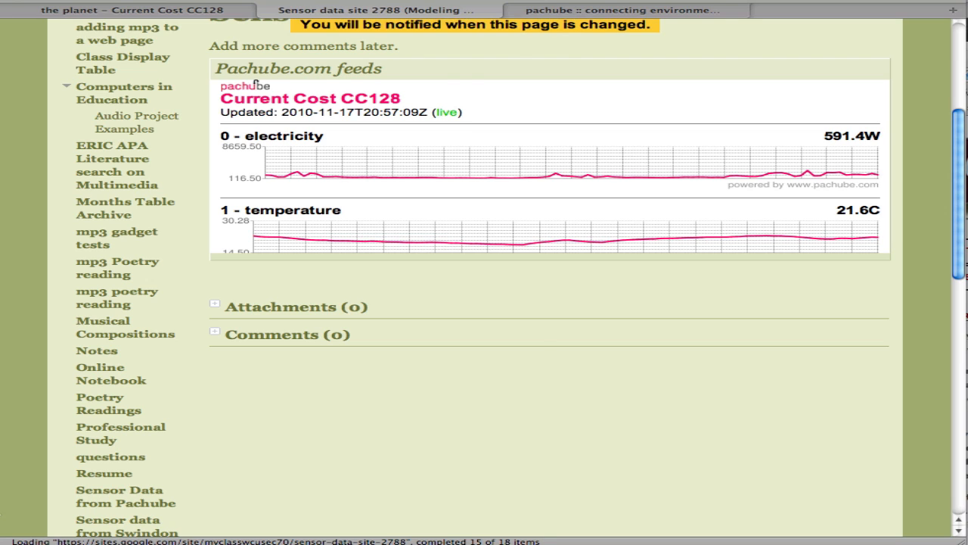
{"action": "mouse_move", "coordinate": [619, 165]}
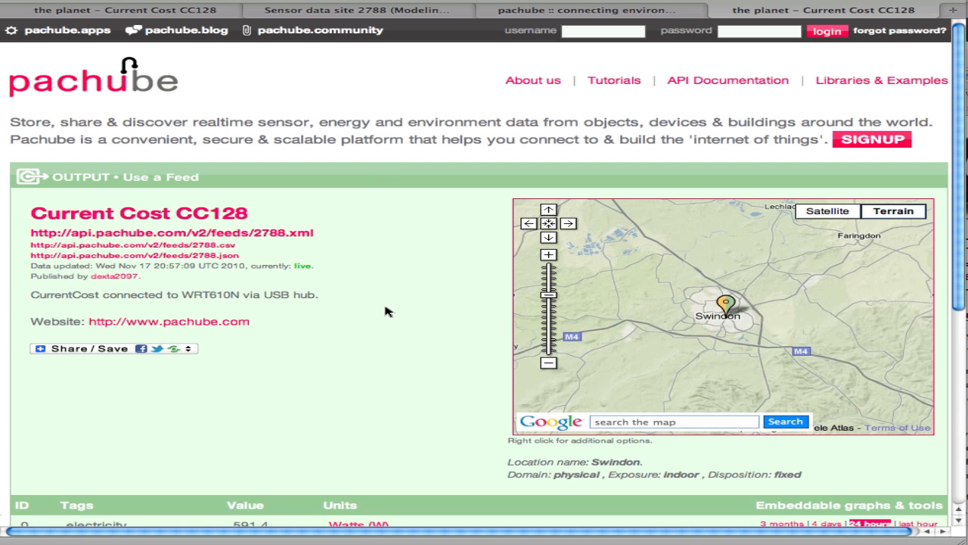
Step: Scroll the Current Cost CC128 feed page to the electricity datastream's embed options
{"action": "scroll", "scroll_direction": "down", "scroll_amount": 3}
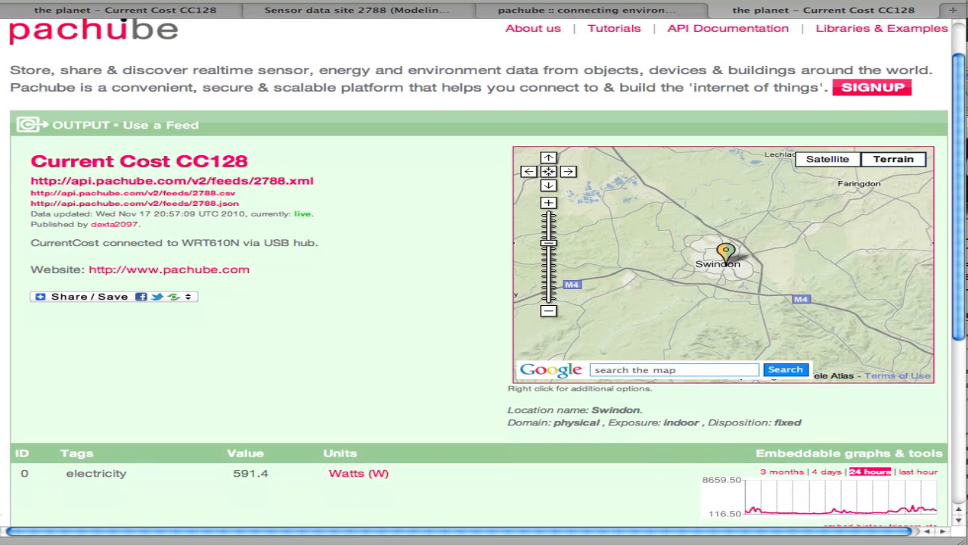
{"action": "scroll", "scroll_direction": "down", "scroll_amount": 3}
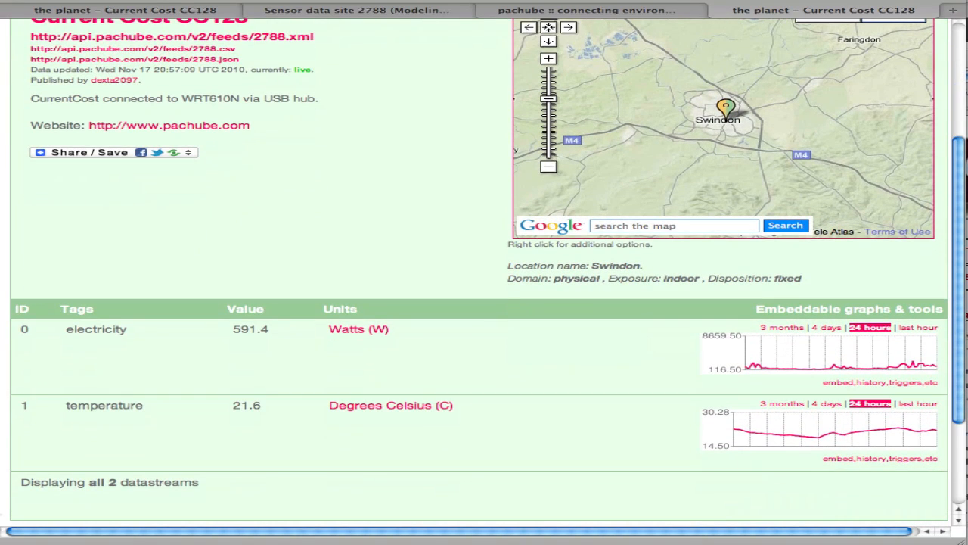
{"action": "mouse_move", "coordinate": [862, 388]}
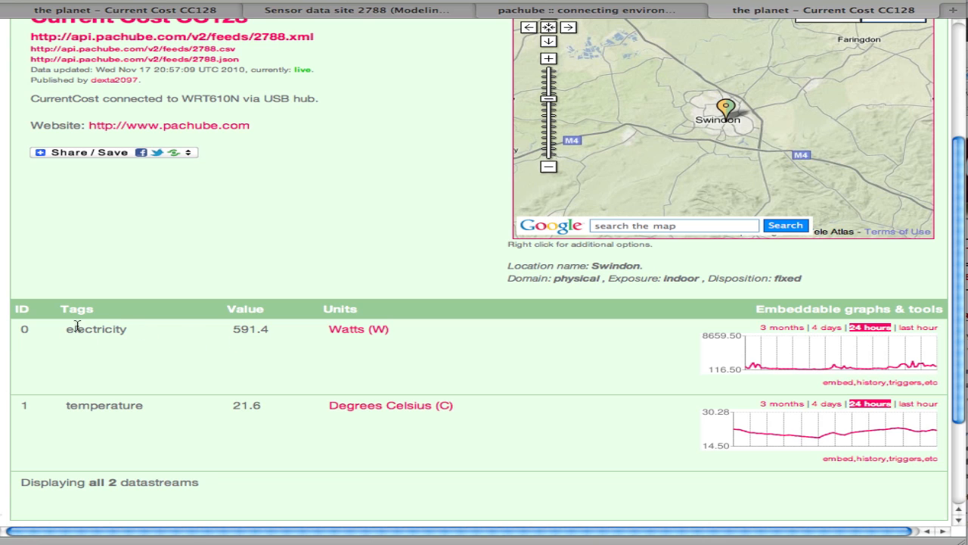
{"action": "mouse_move", "coordinate": [857, 386]}
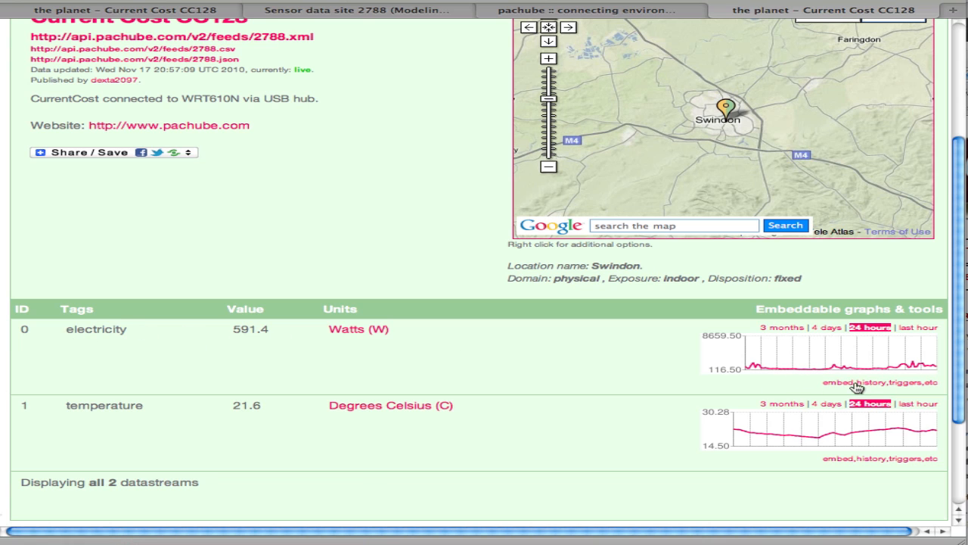
{"action": "left_click", "coordinate": [878, 382]}
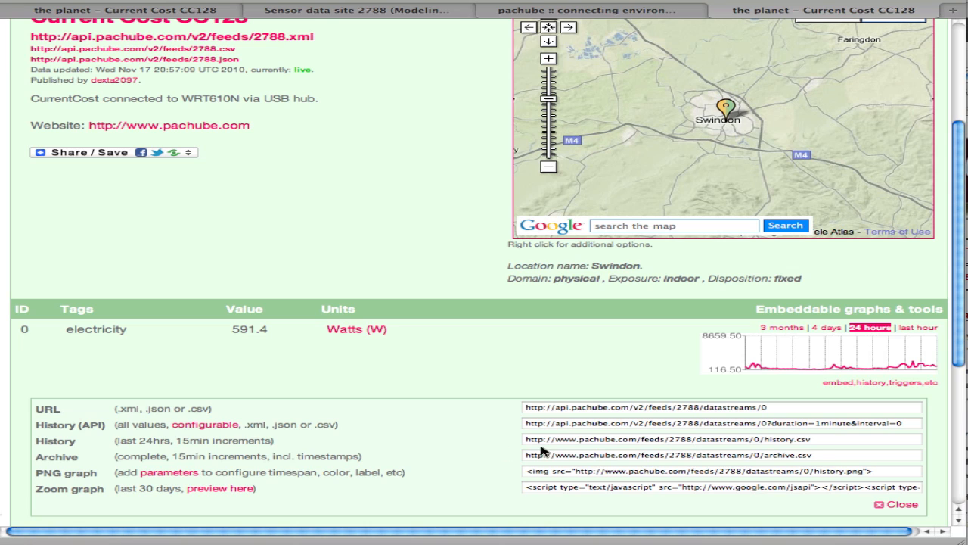
{"action": "mouse_move", "coordinate": [817, 444]}
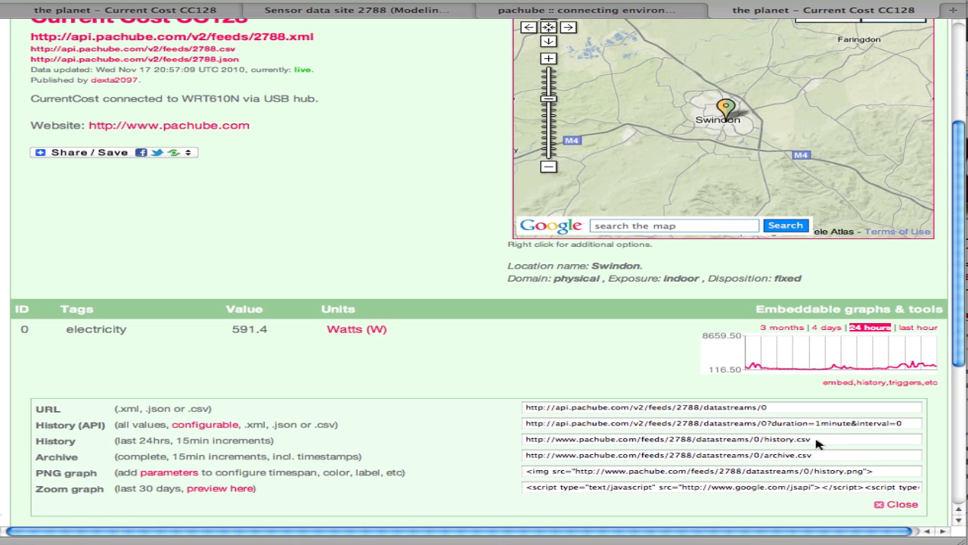
{"action": "mouse_move", "coordinate": [83, 433]}
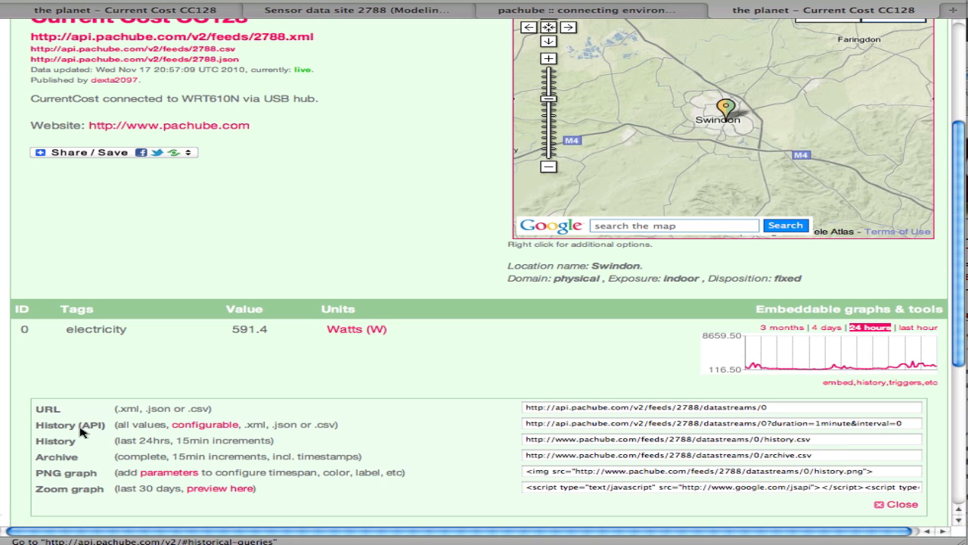
{"action": "mouse_move", "coordinate": [674, 447]}
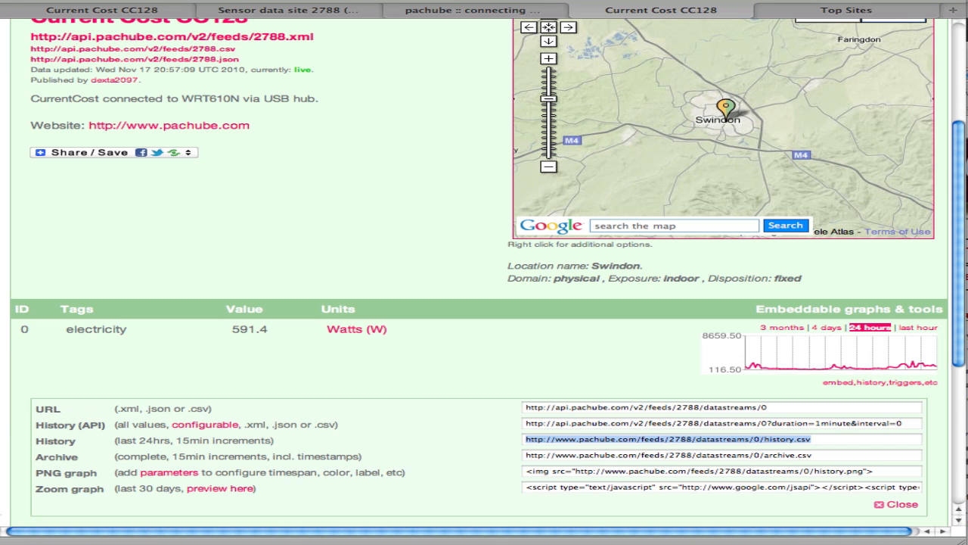
Step: Open a new browser tab for the copied 24-hour history.csv address
{"action": "left_click", "coordinate": [846, 9]}
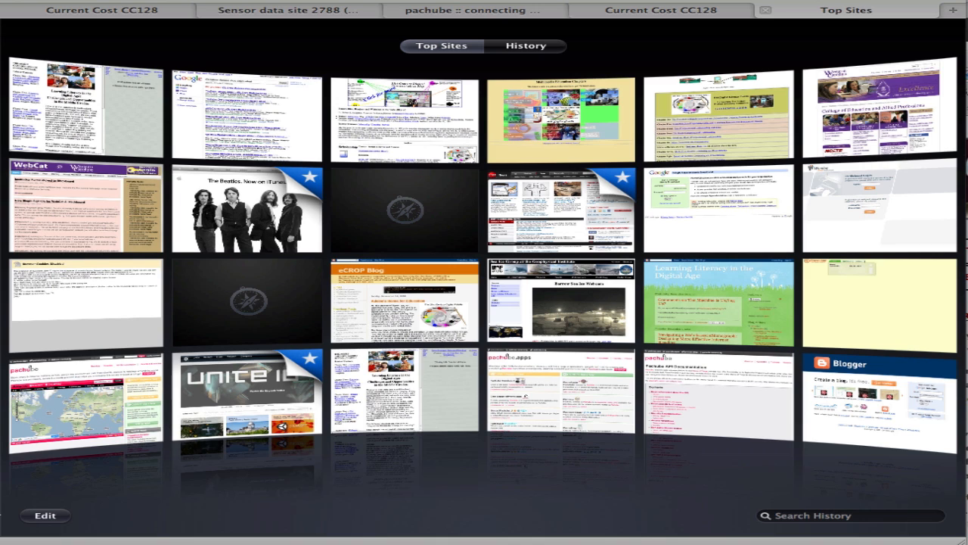
Step: Load the history.csv URL and select all its comma-separated values
{"action": "left_click", "coordinate": [849, 10]}
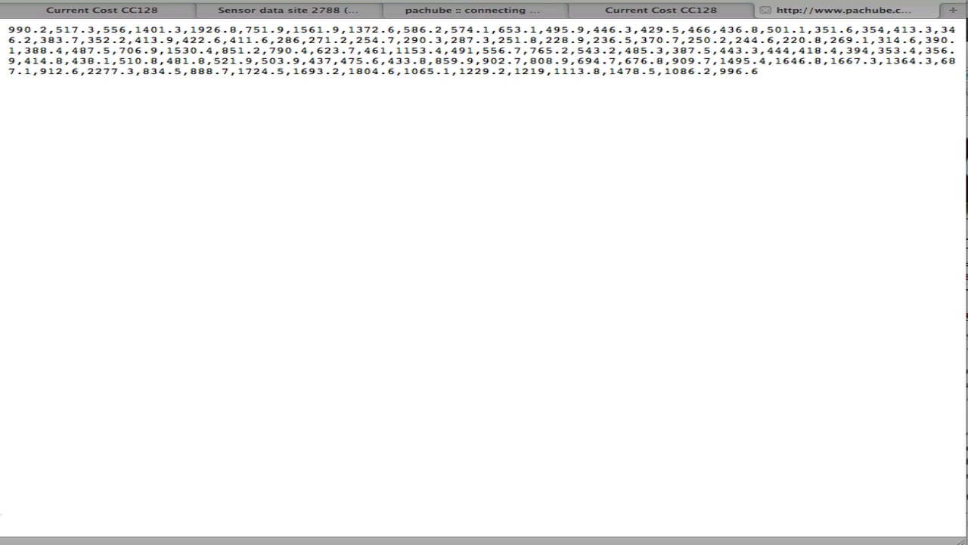
{"action": "left_click_drag", "start_coordinate": [45, 62], "coordinate": [749, 71]}
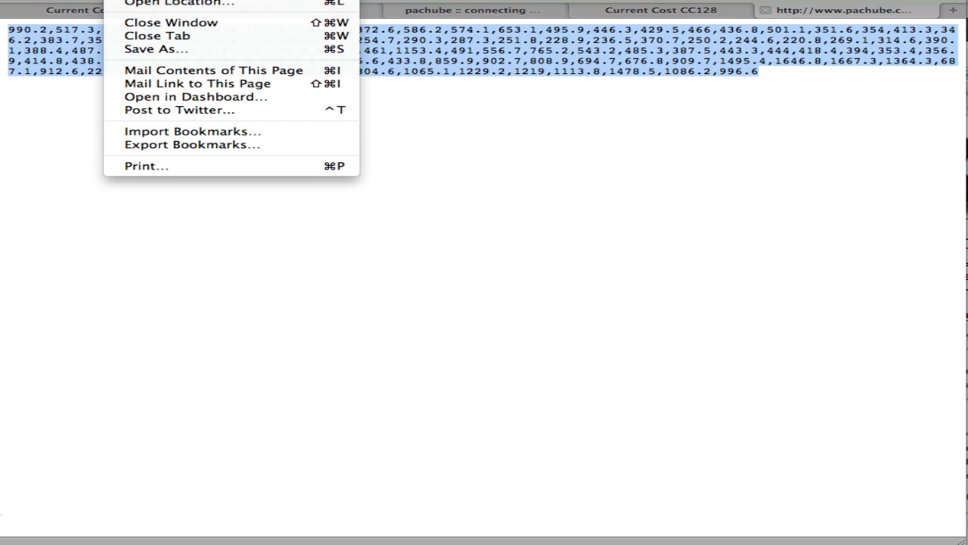
{"action": "mouse_move", "coordinate": [156, 50]}
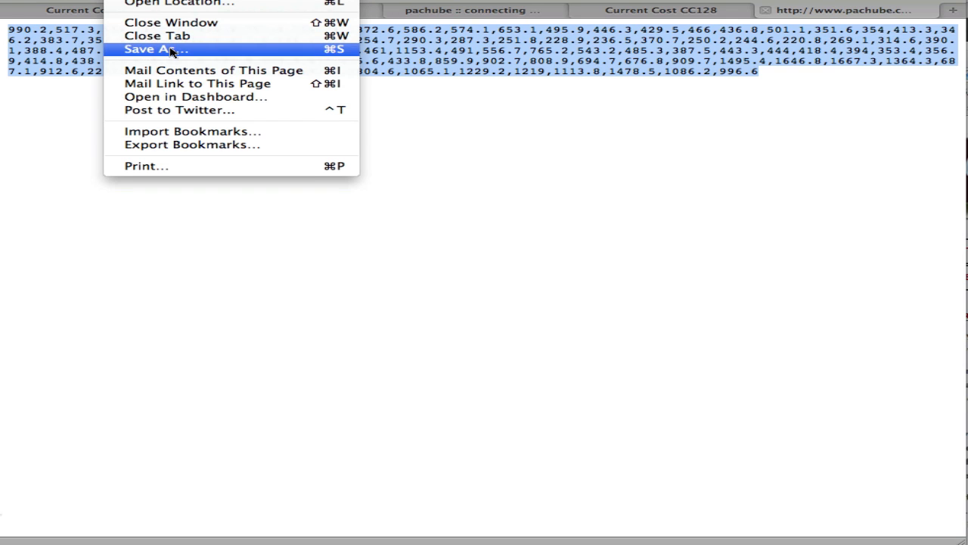
Step: Save the page to the Desktop as history.csv.txt using Save As
{"action": "left_click", "coordinate": [156, 48]}
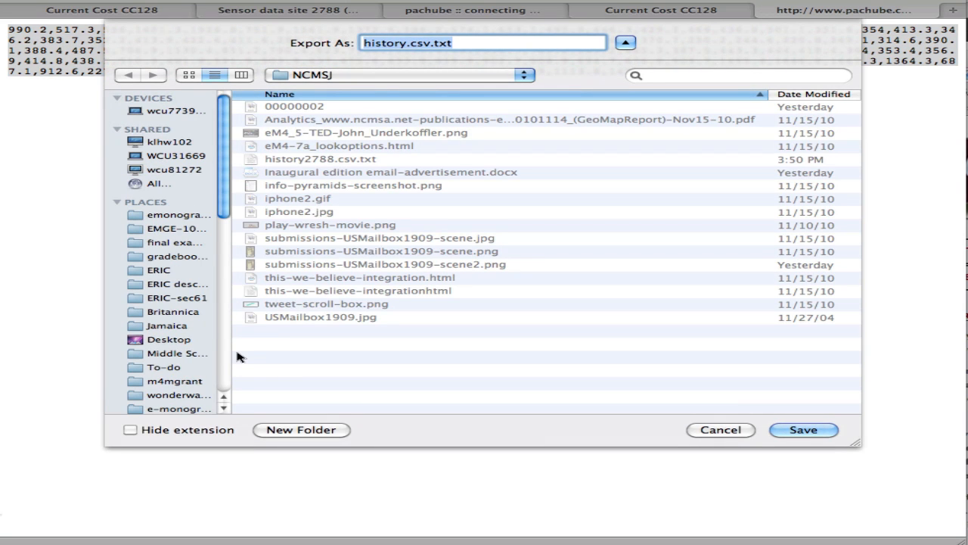
{"action": "scroll", "scroll_direction": "down", "scroll_amount": 3}
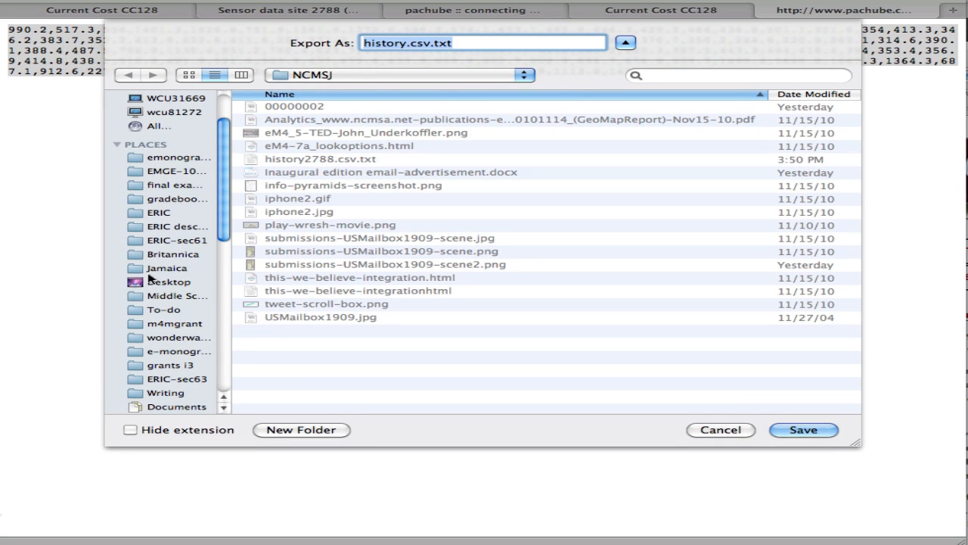
{"action": "left_click", "coordinate": [170, 281]}
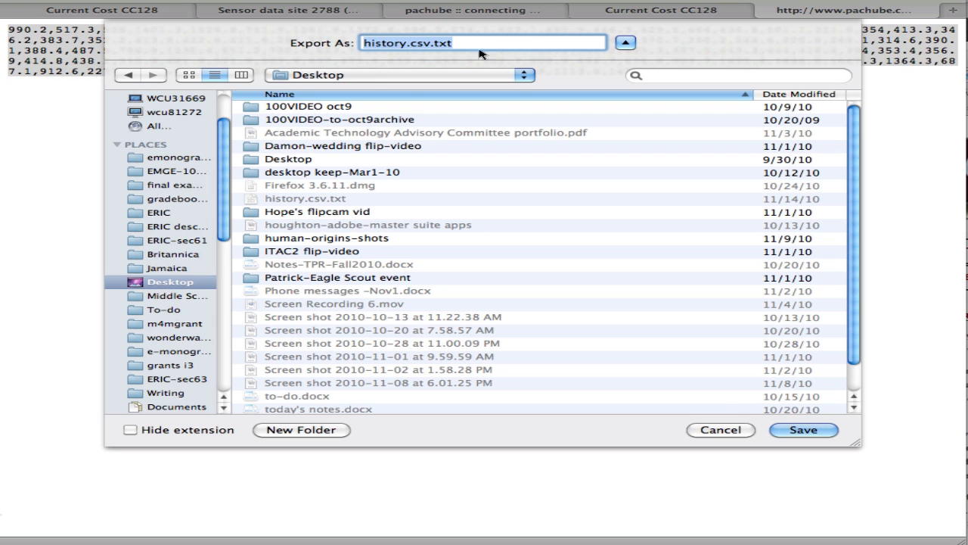
{"action": "mouse_move", "coordinate": [707, 260]}
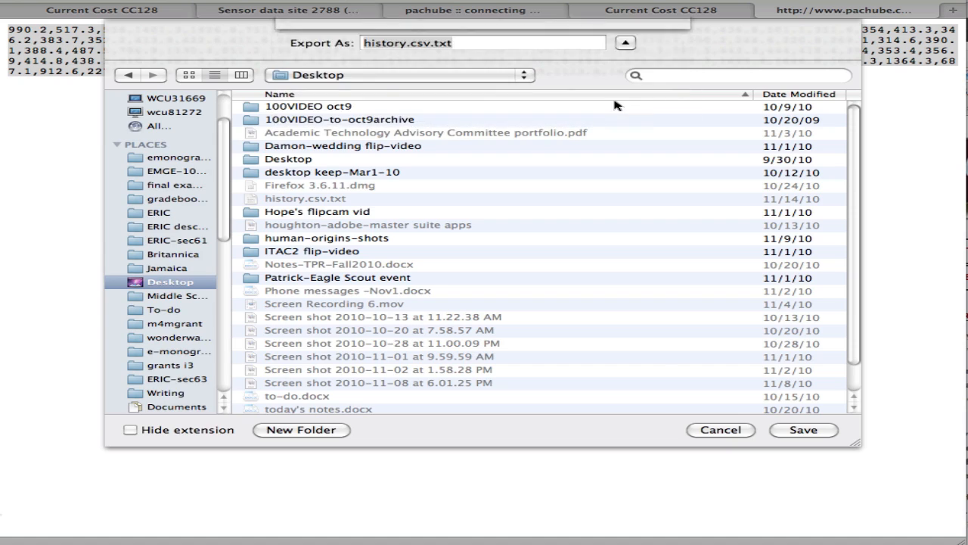
{"action": "left_click", "coordinate": [804, 430]}
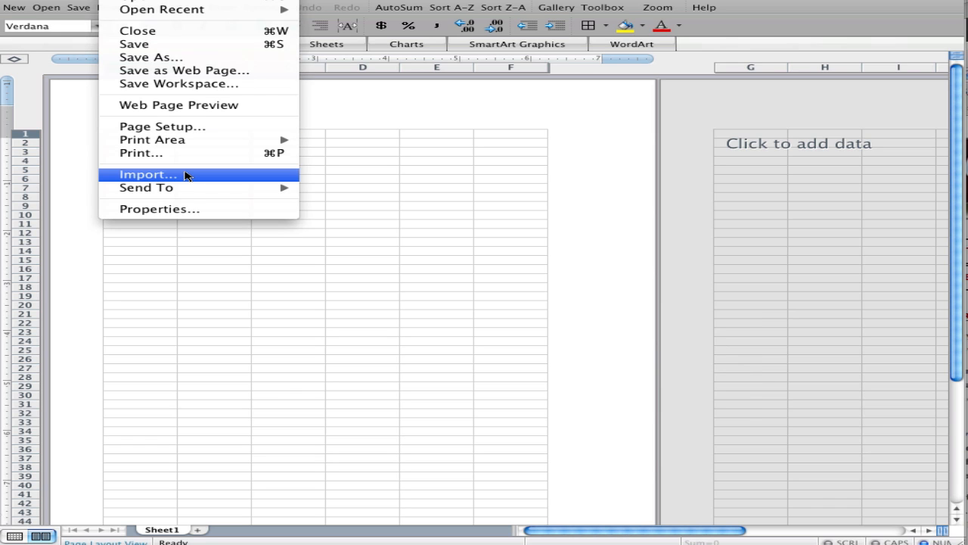
Step: Import history.csv.txt from the Desktop into Excel's Text Import Wizard
{"action": "left_click", "coordinate": [148, 174]}
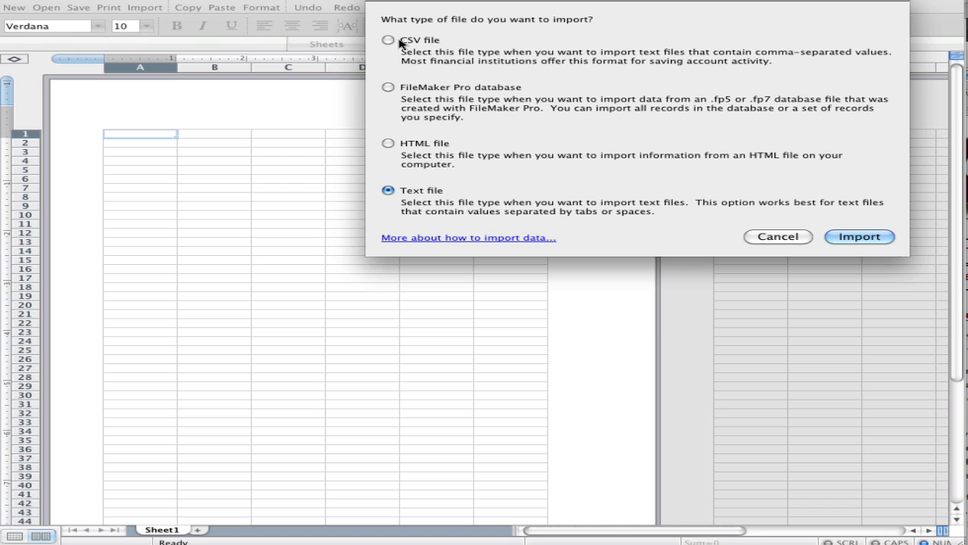
{"action": "left_click", "coordinate": [859, 236]}
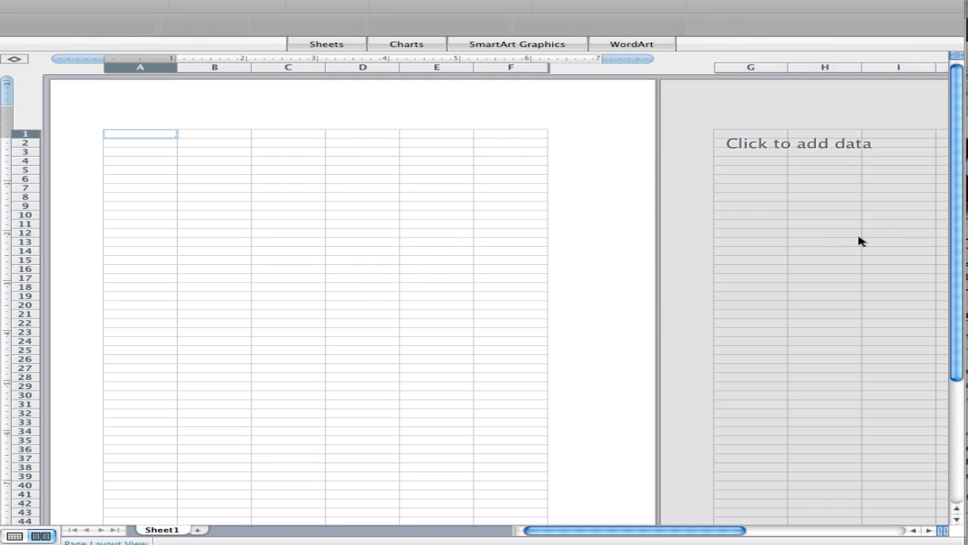
{"action": "left_click", "coordinate": [146, 7]}
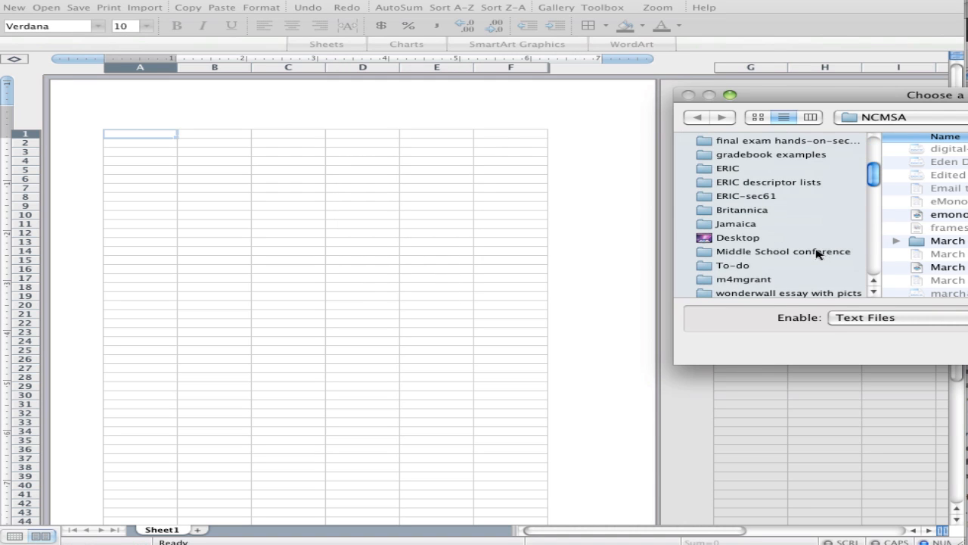
{"action": "left_click", "coordinate": [738, 238]}
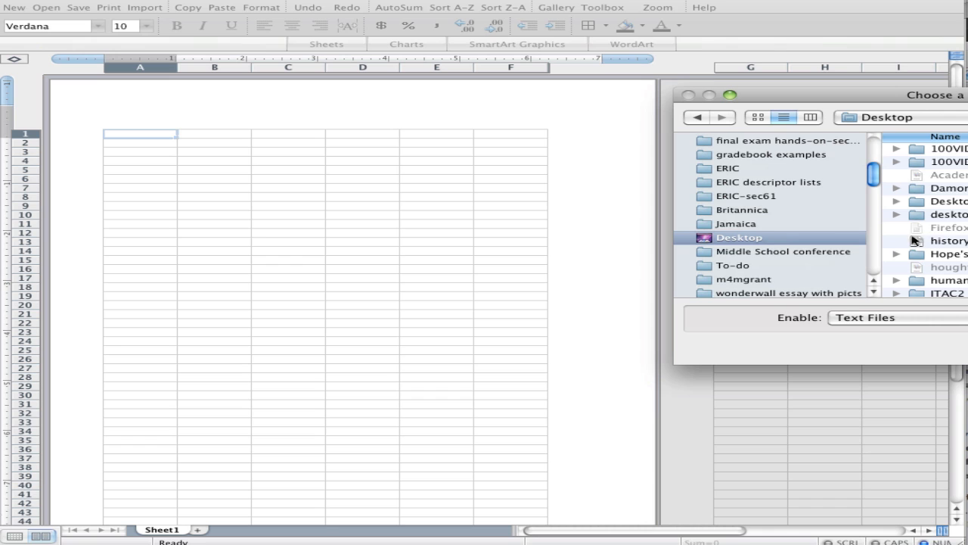
{"action": "left_click", "coordinate": [949, 240]}
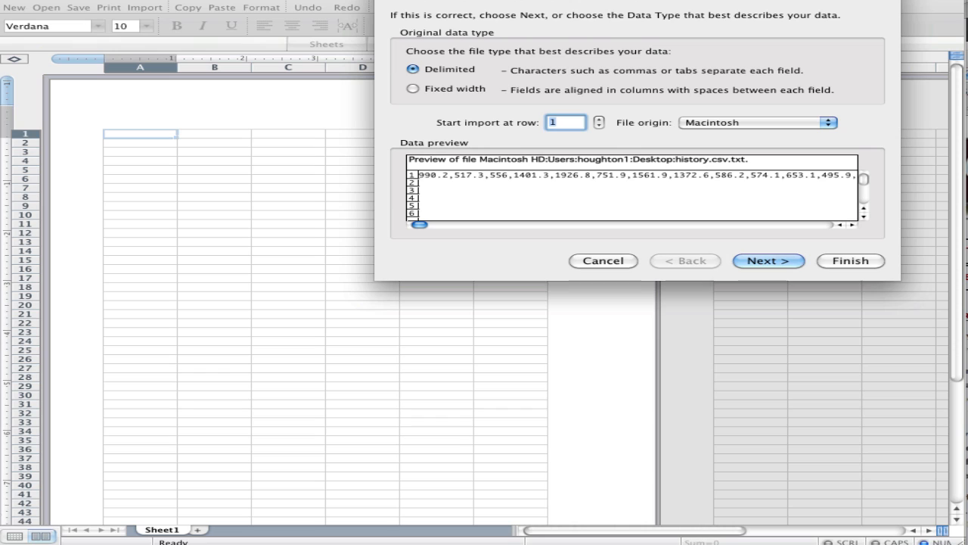
{"action": "mouse_move", "coordinate": [429, 179]}
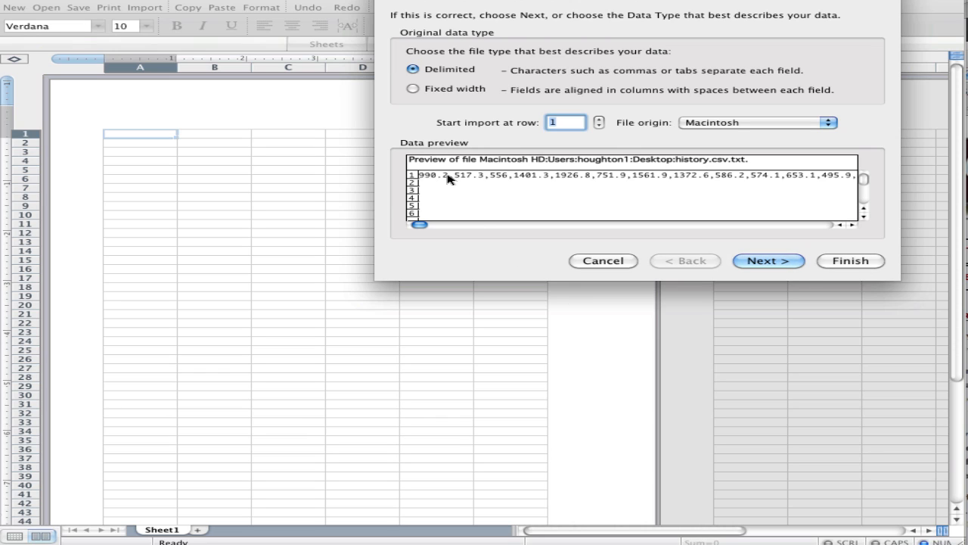
{"action": "mouse_move", "coordinate": [624, 72]}
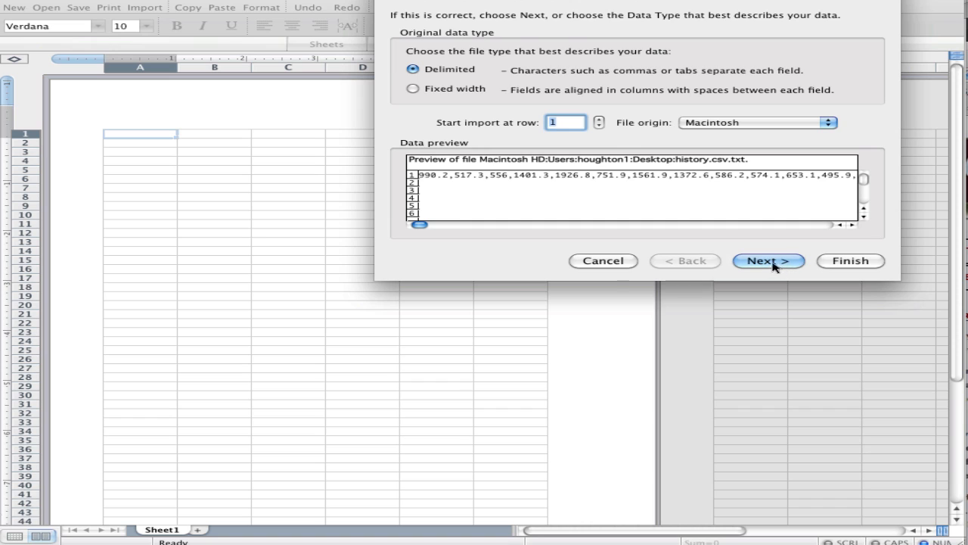
Step: Set the import to Comma delimiters and finish, with cell A1 as destination
{"action": "left_click", "coordinate": [768, 260]}
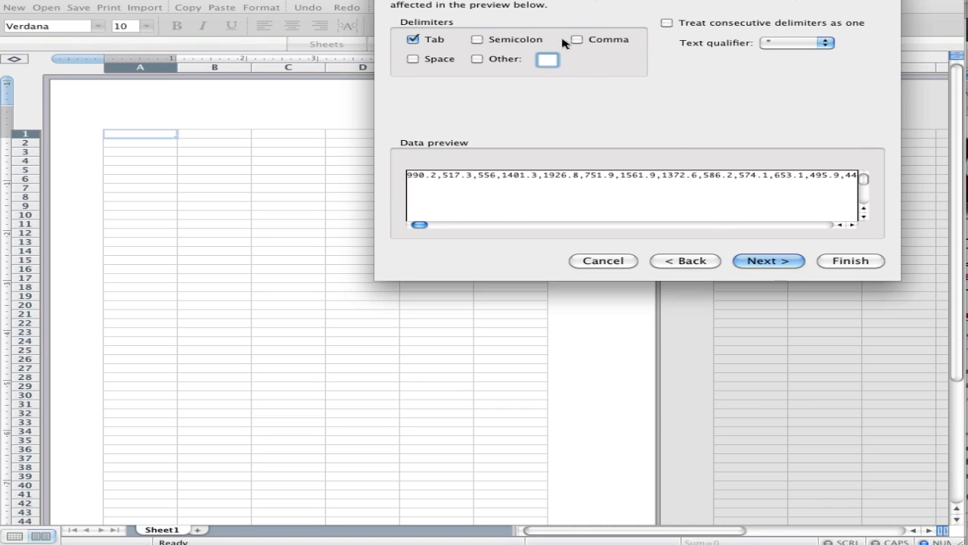
{"action": "left_click", "coordinate": [577, 39]}
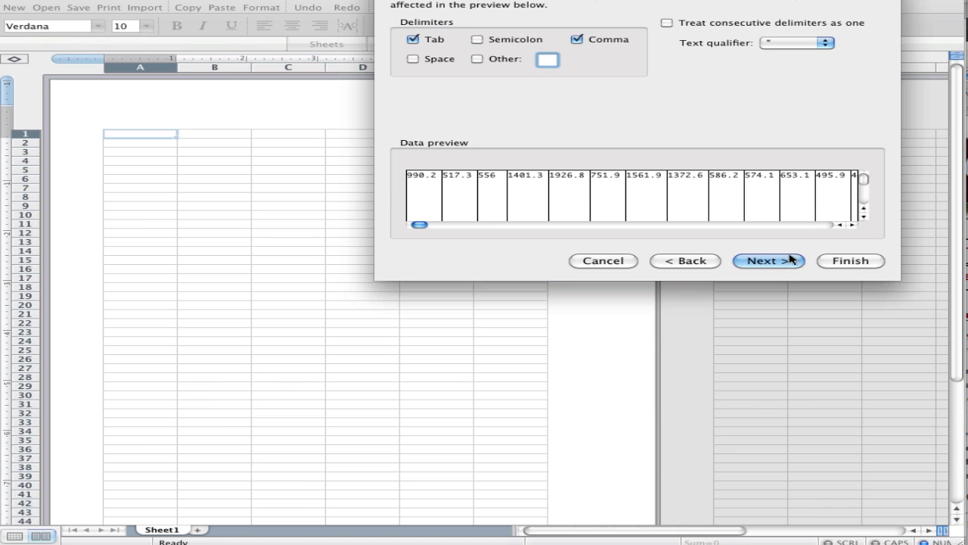
{"action": "left_click", "coordinate": [768, 260]}
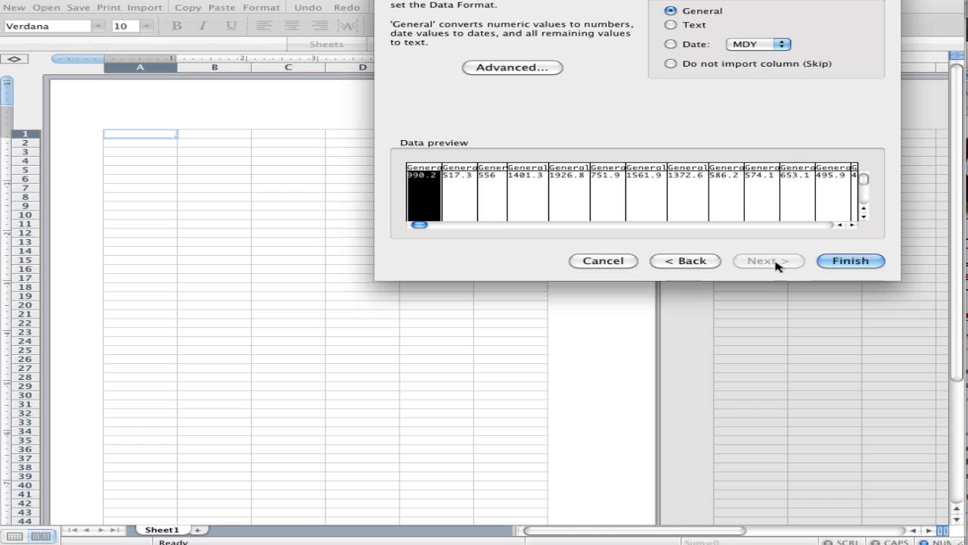
{"action": "mouse_move", "coordinate": [741, 41]}
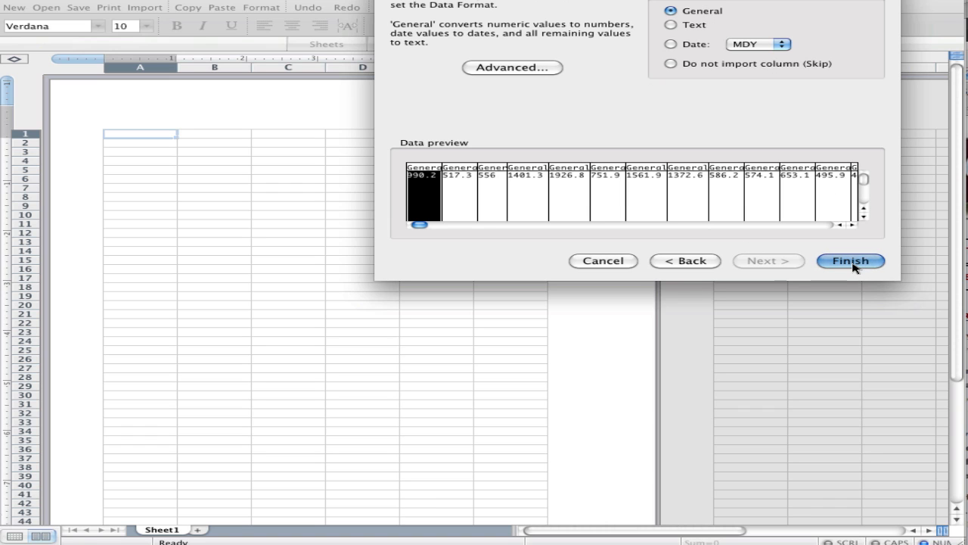
{"action": "left_click", "coordinate": [849, 260]}
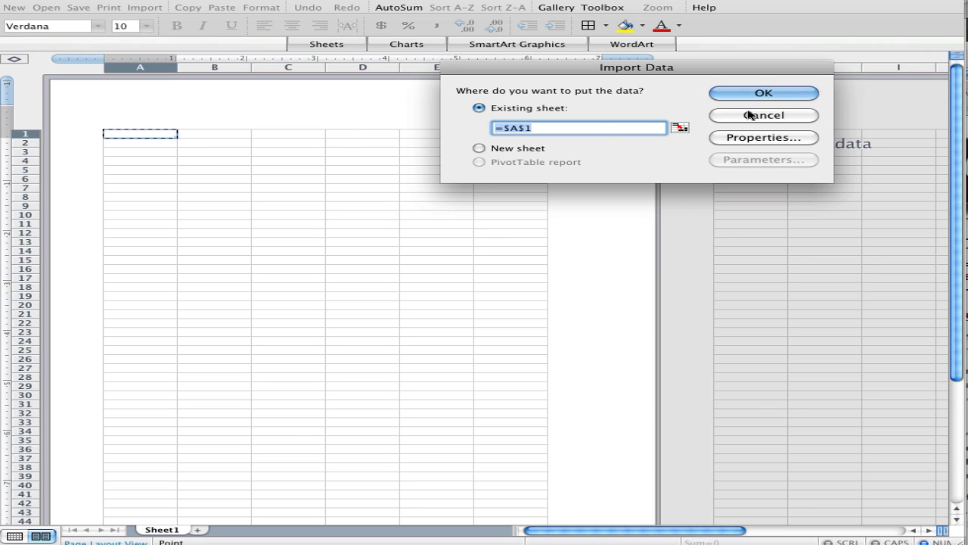
Step: Import the electricity readings starting at cell A1 and scroll along the filled row
{"action": "left_click", "coordinate": [763, 92]}
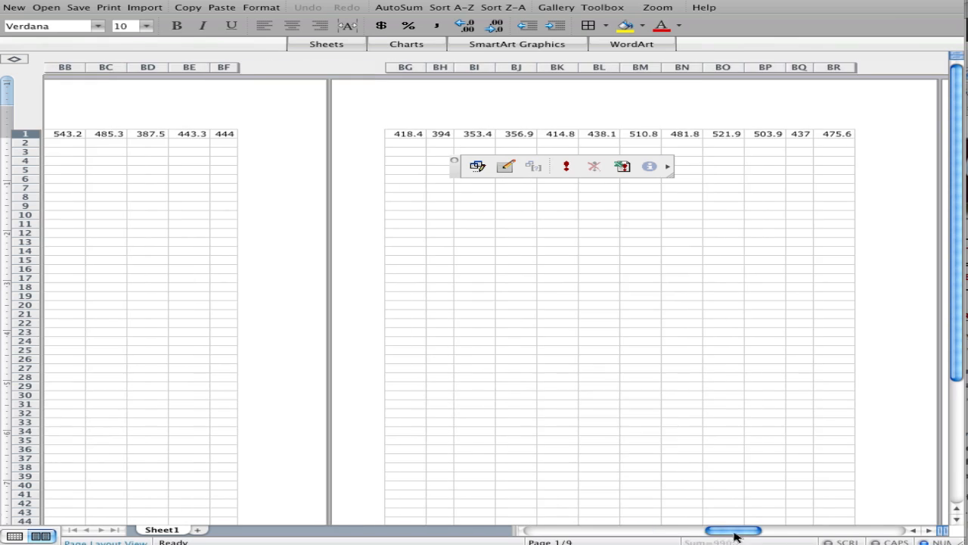
{"action": "scroll", "scroll_direction": "right", "scroll_amount": 3}
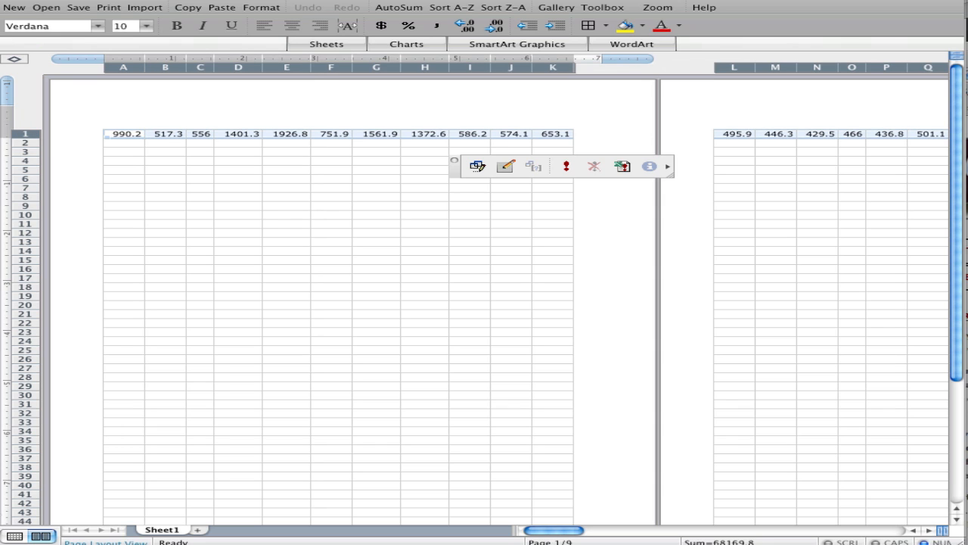
{"action": "mouse_move", "coordinate": [406, 44]}
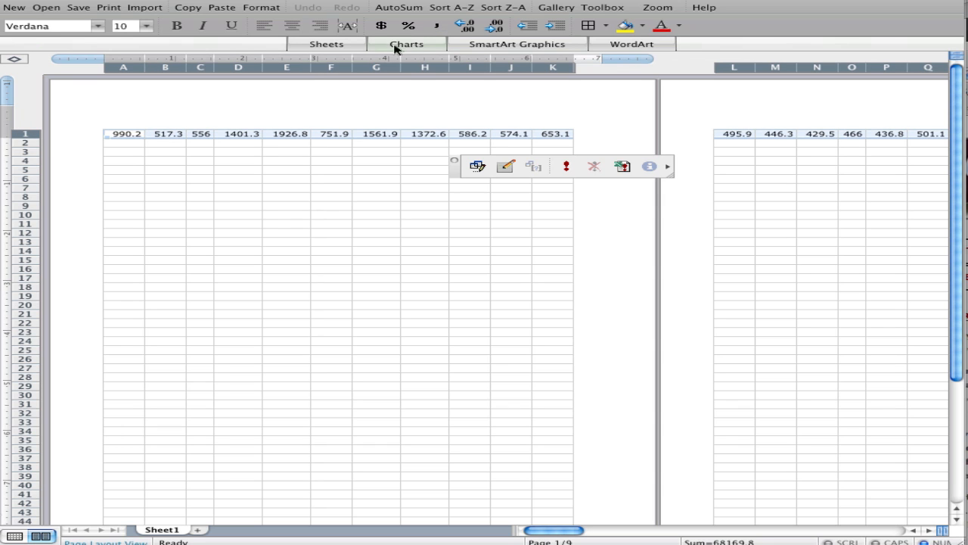
Step: Show the Line chart types in the Elements Gallery's Charts section
{"action": "left_click", "coordinate": [407, 43]}
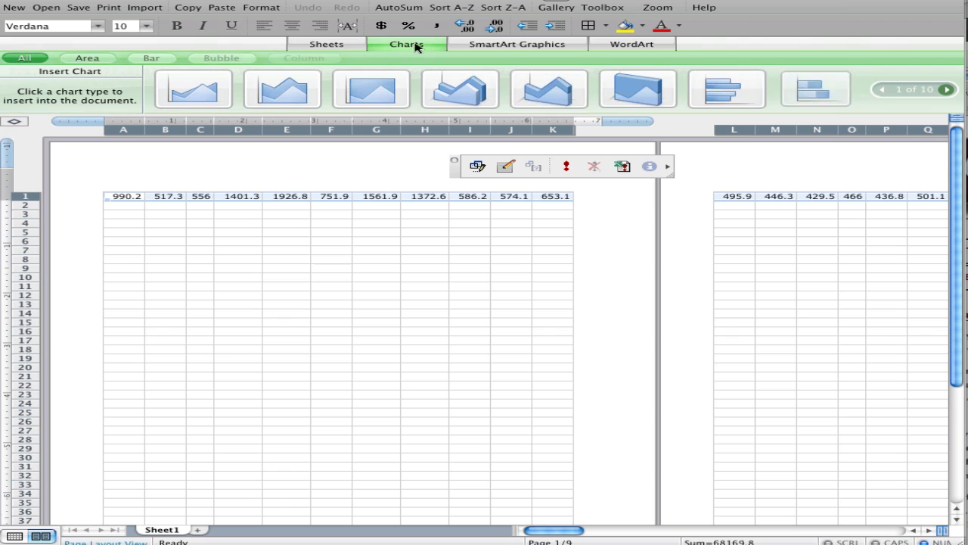
{"action": "left_click", "coordinate": [476, 58]}
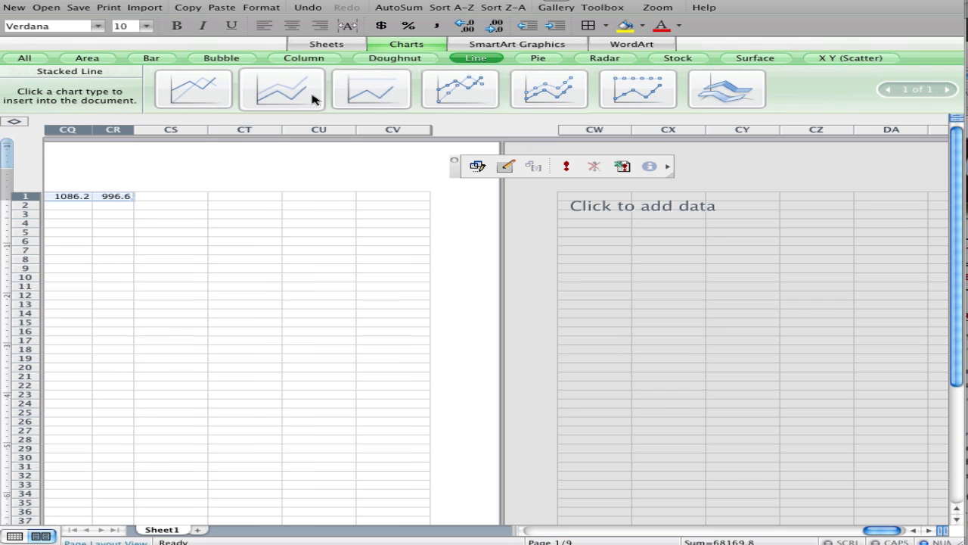